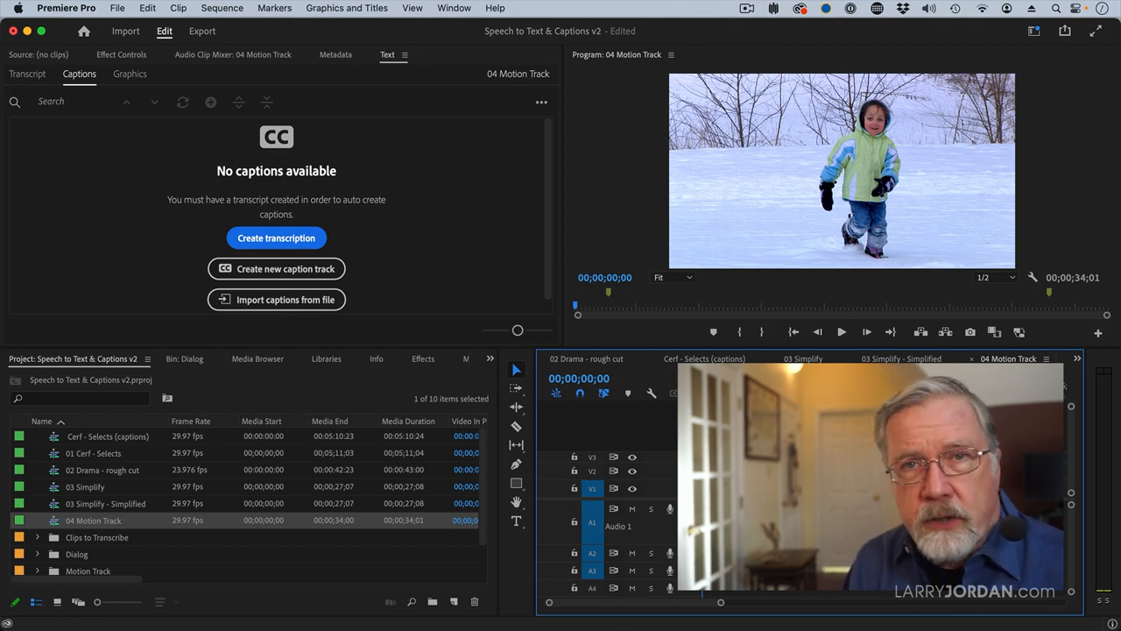
Step: Select the Run in snow clip and add an ellipse opacity mask, Mask (1), around the child
left_click(735, 487)
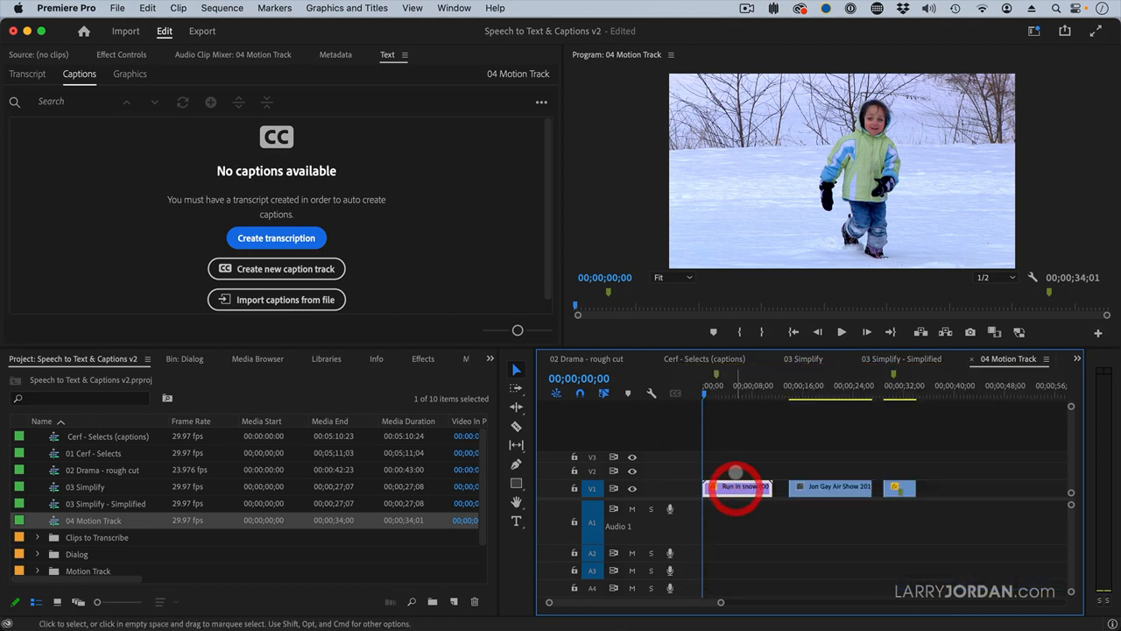
left_click(736, 486)
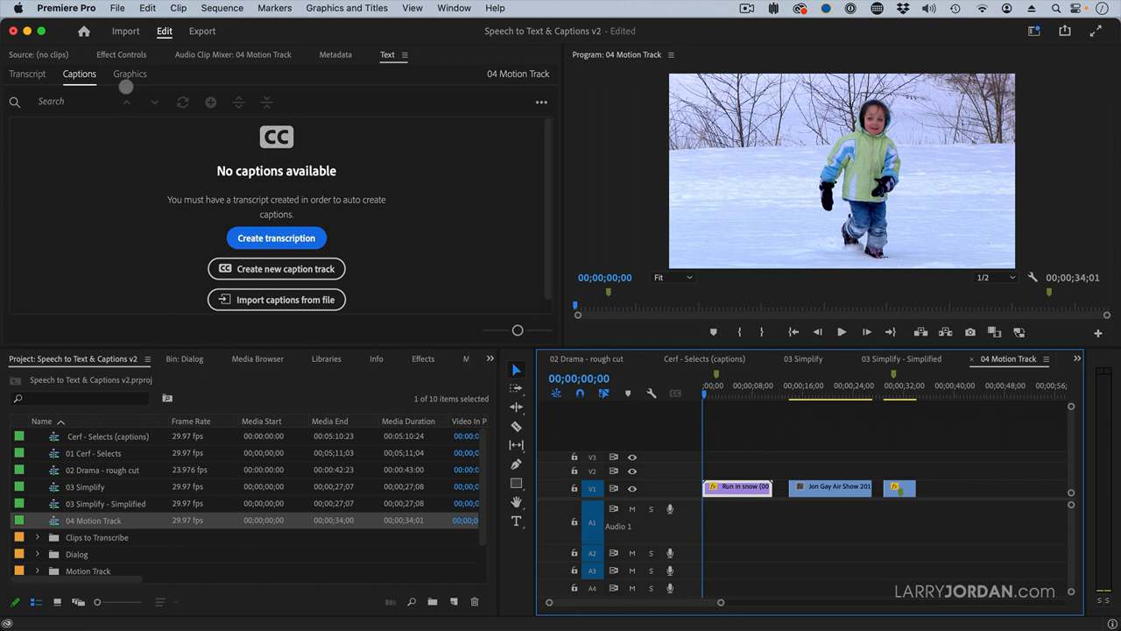
left_click(121, 54)
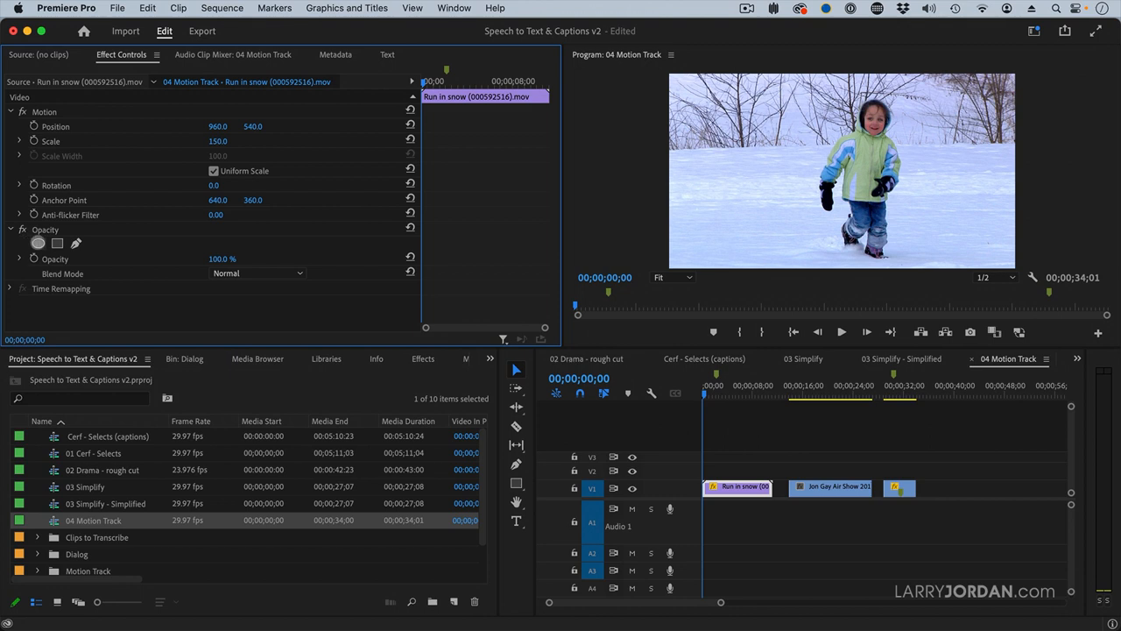
left_click(37, 243)
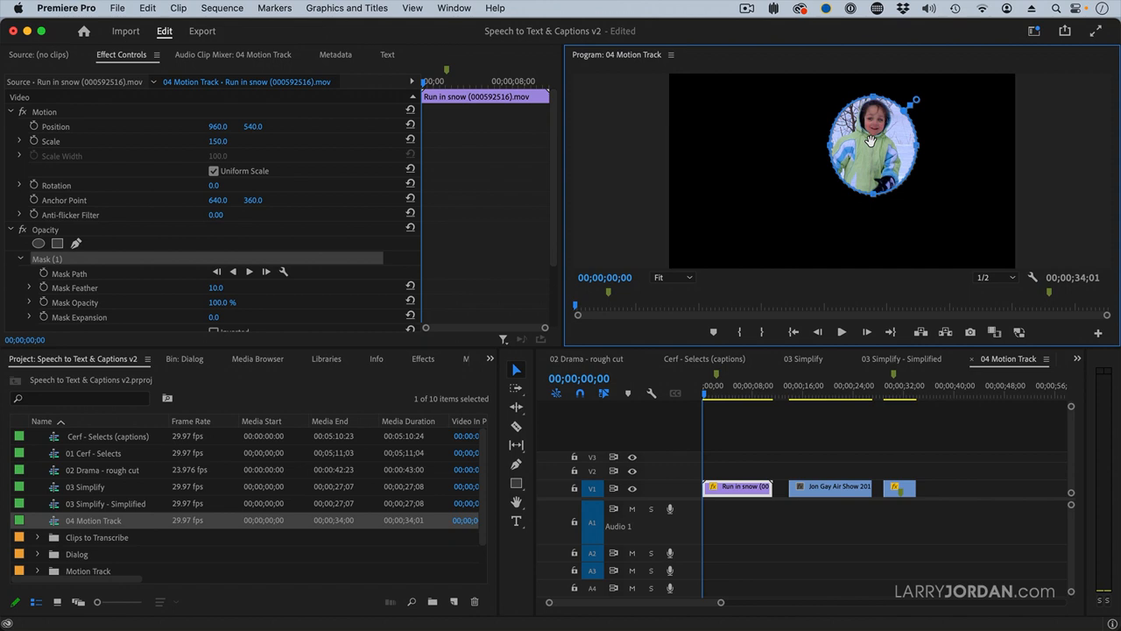
mouse_move(393, 417)
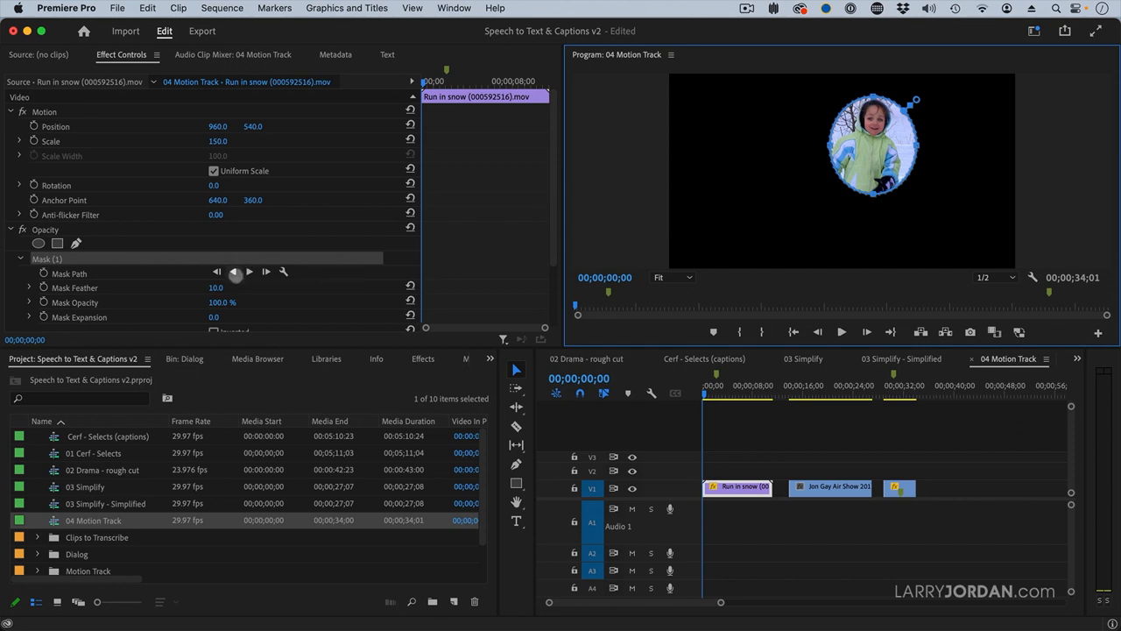
mouse_move(232, 272)
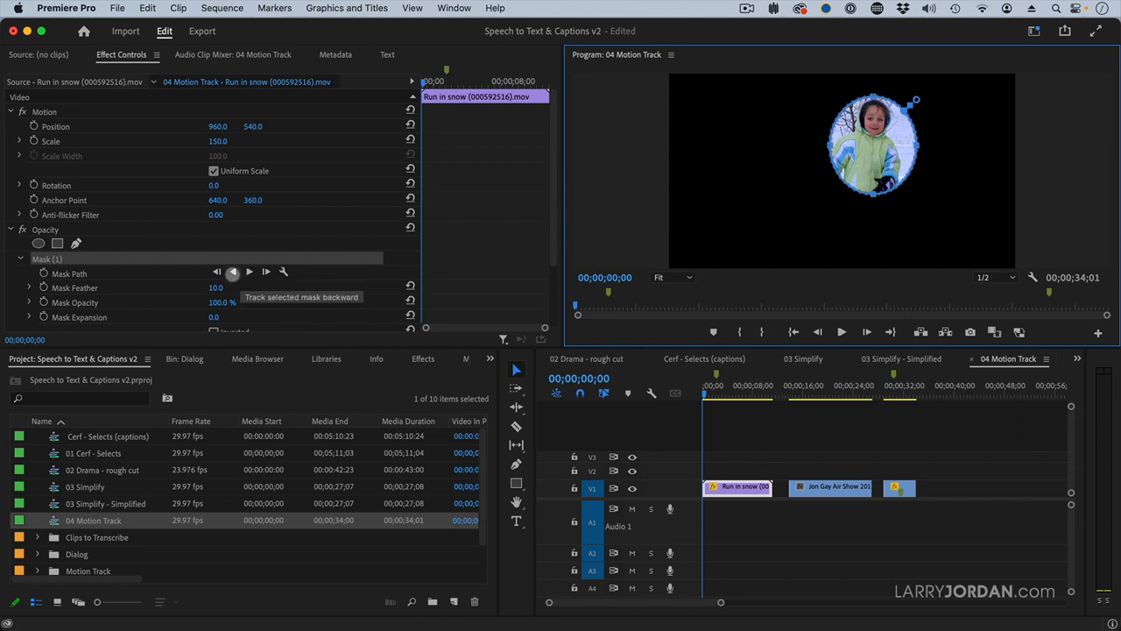
mouse_move(267, 272)
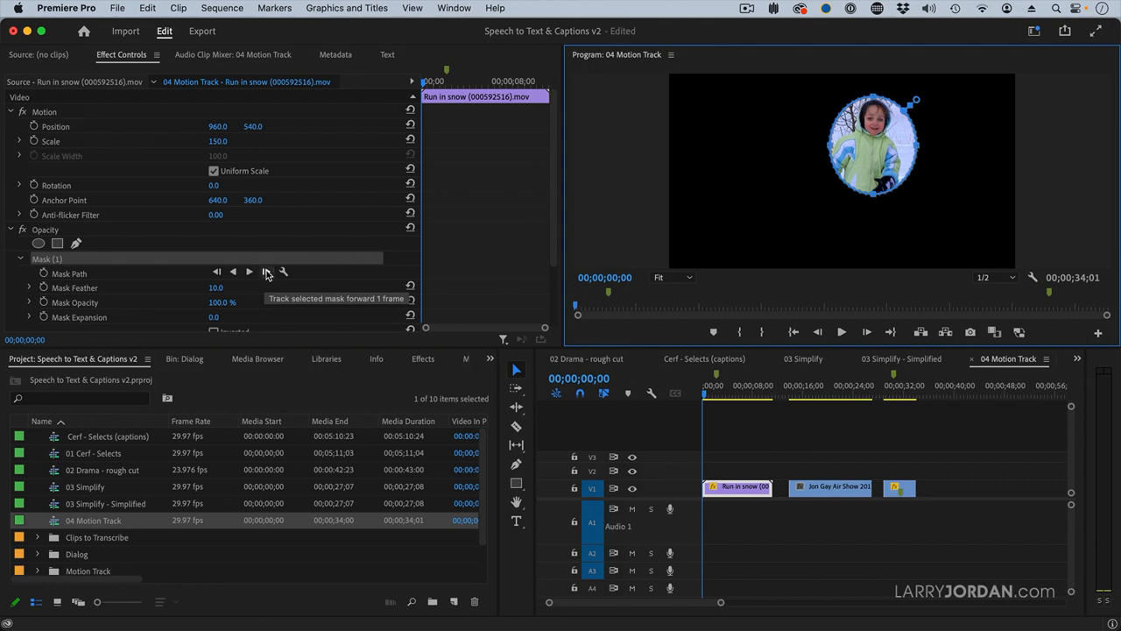
mouse_move(249, 271)
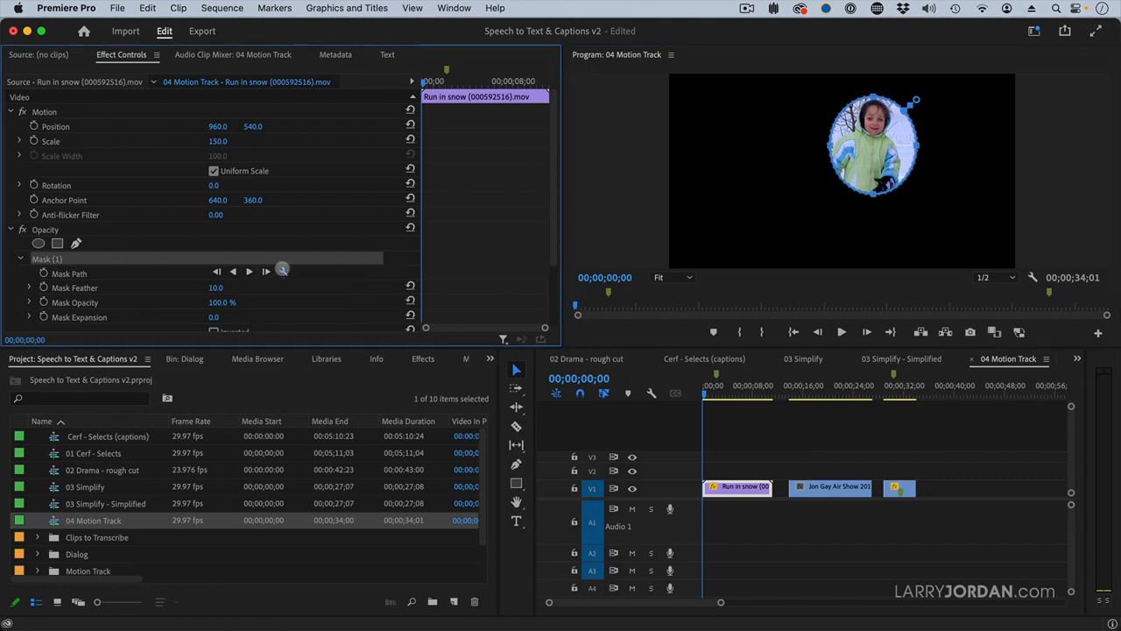
Step: Set the child mask's tracking method to Position & Rotation
left_click(282, 270)
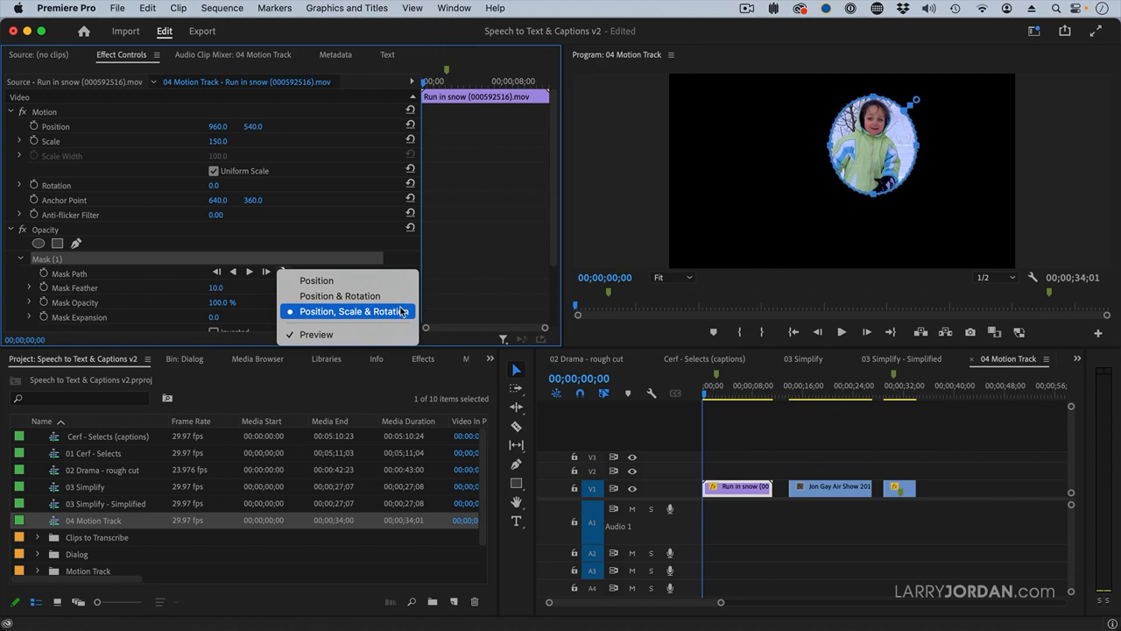
mouse_move(340, 295)
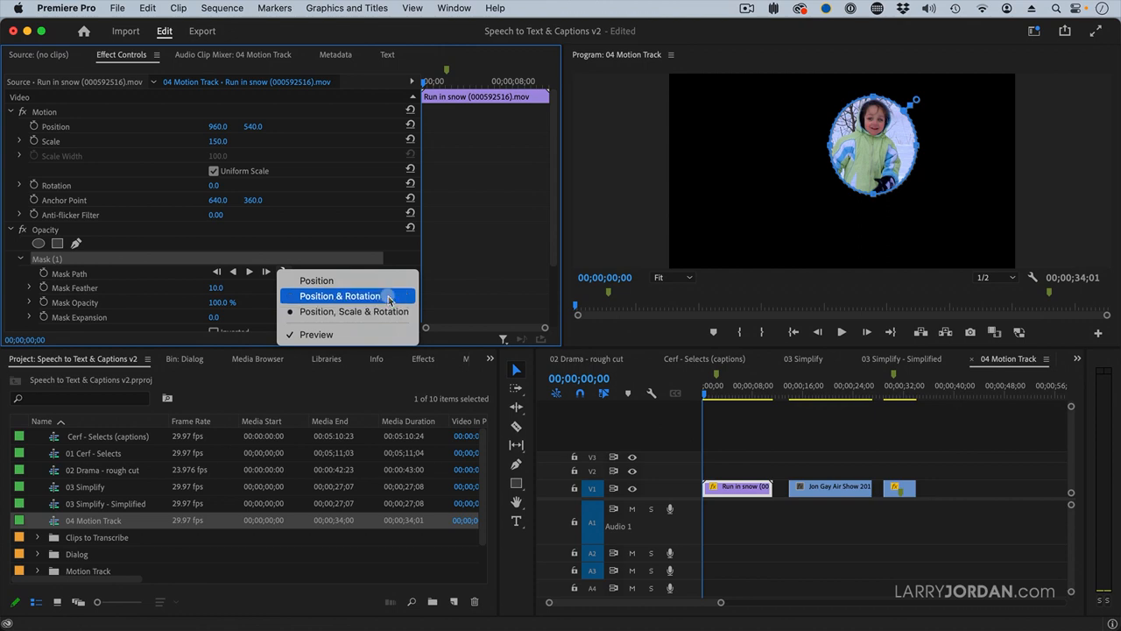
left_click(341, 295)
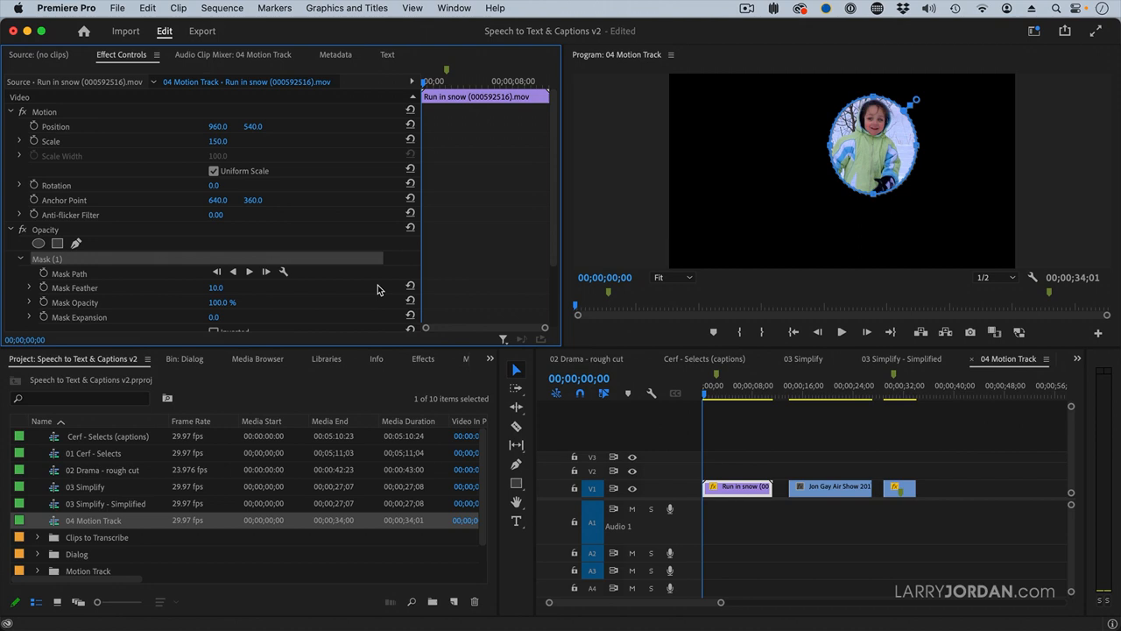
mouse_move(249, 271)
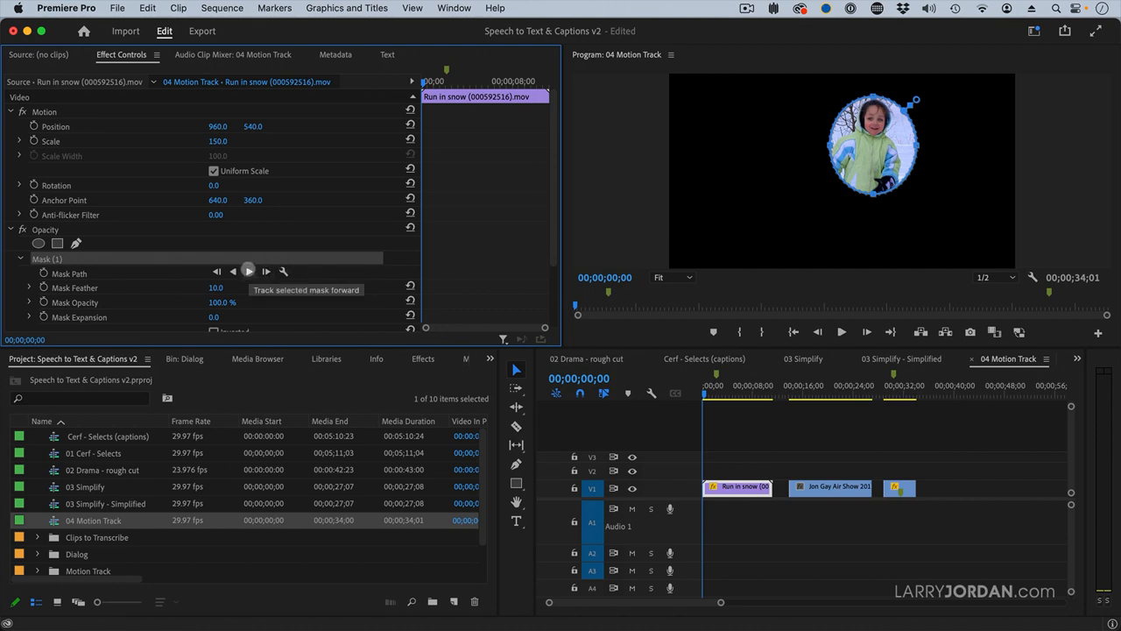
Step: Track the child's oval mask forward, which drifts onto the trees by 3;02
left_click(248, 271)
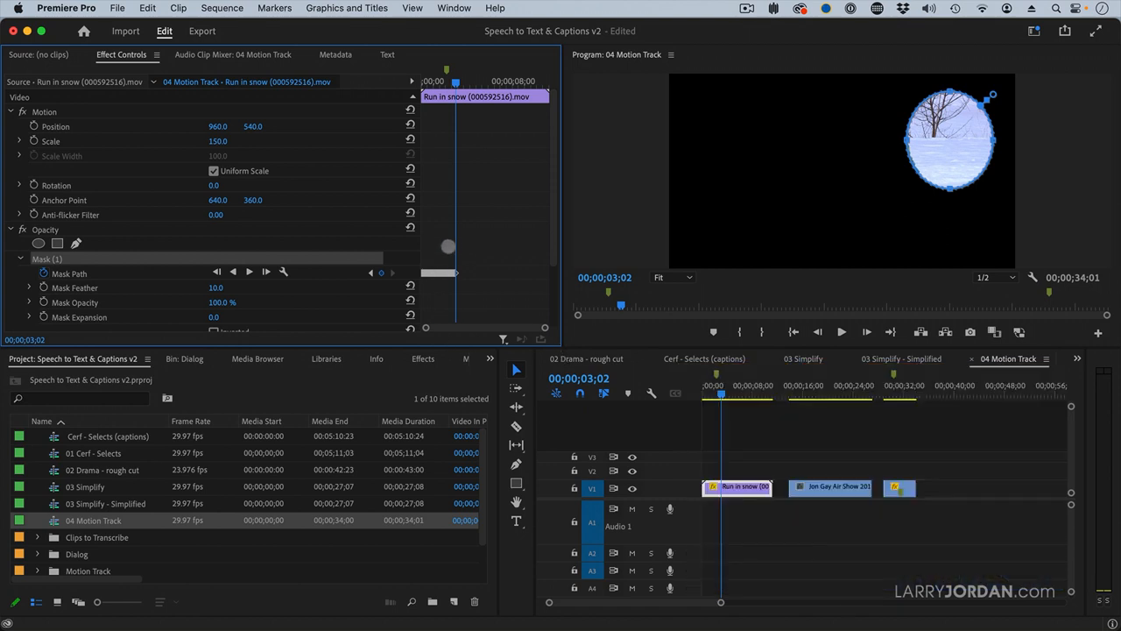
mouse_move(42, 272)
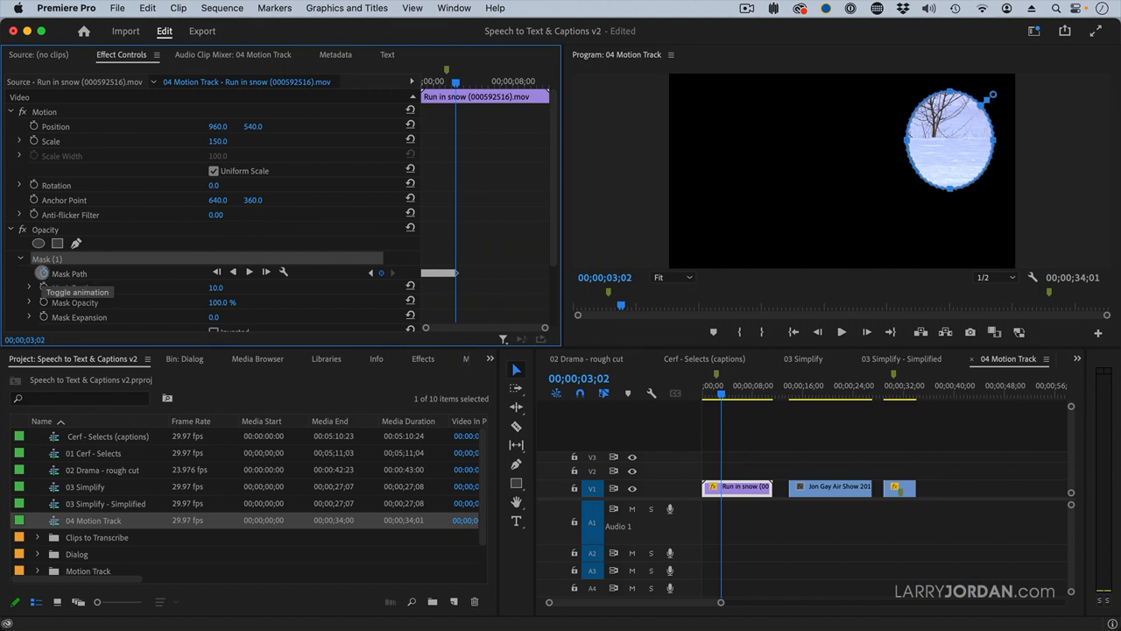
Step: Delete the drifted Mask Path keyframes and shrink the oval around the child's face at 0;00
left_click(42, 273)
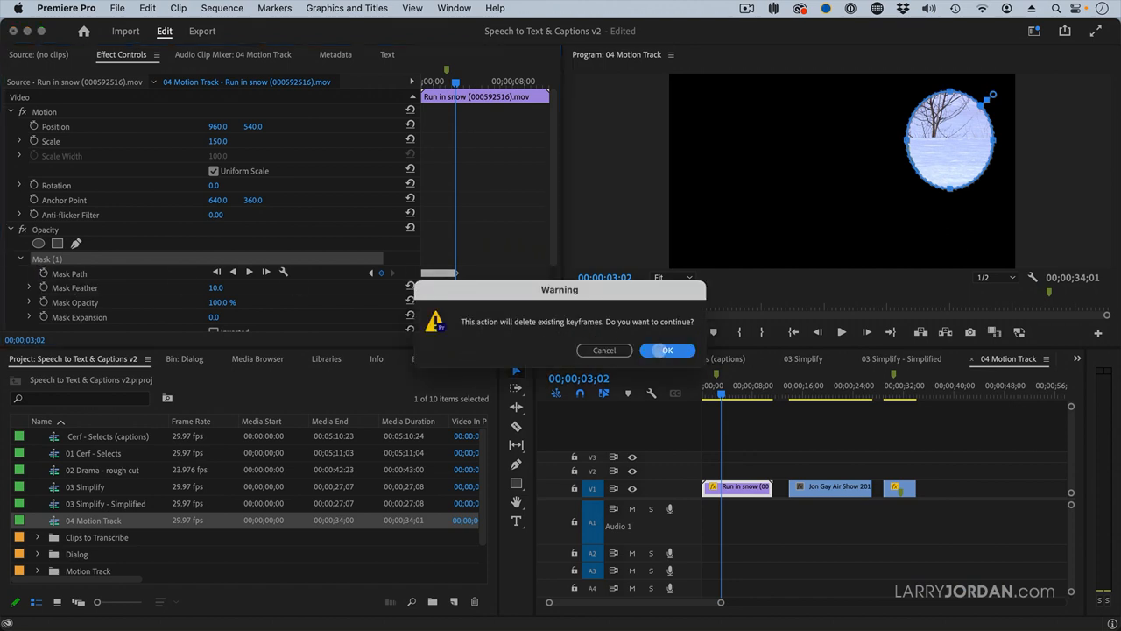
left_click(667, 351)
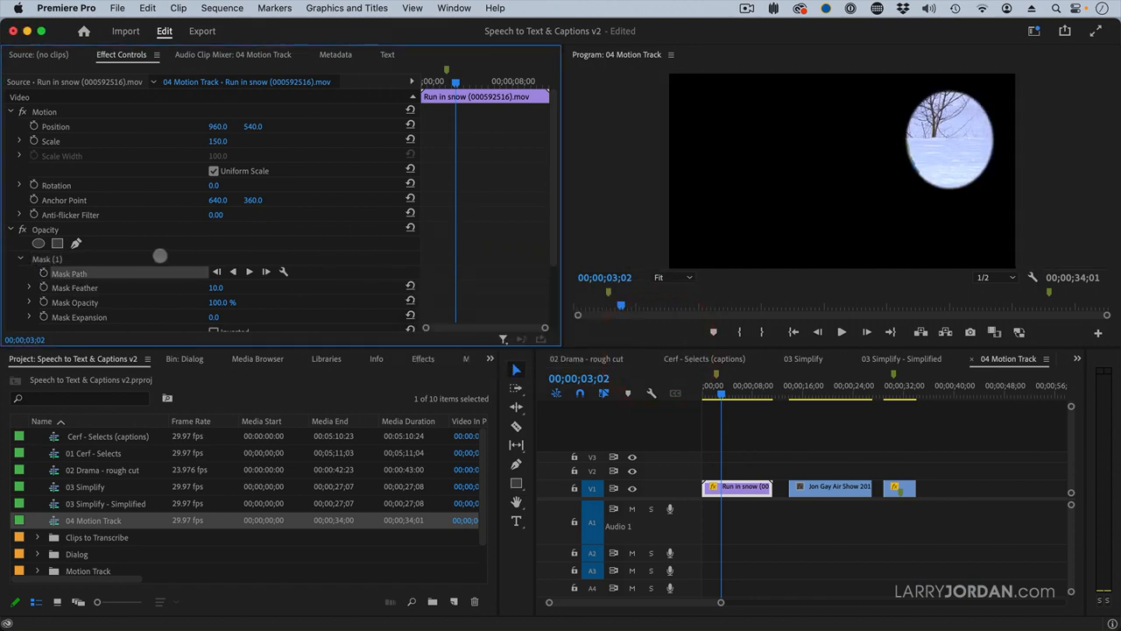
left_click(70, 273)
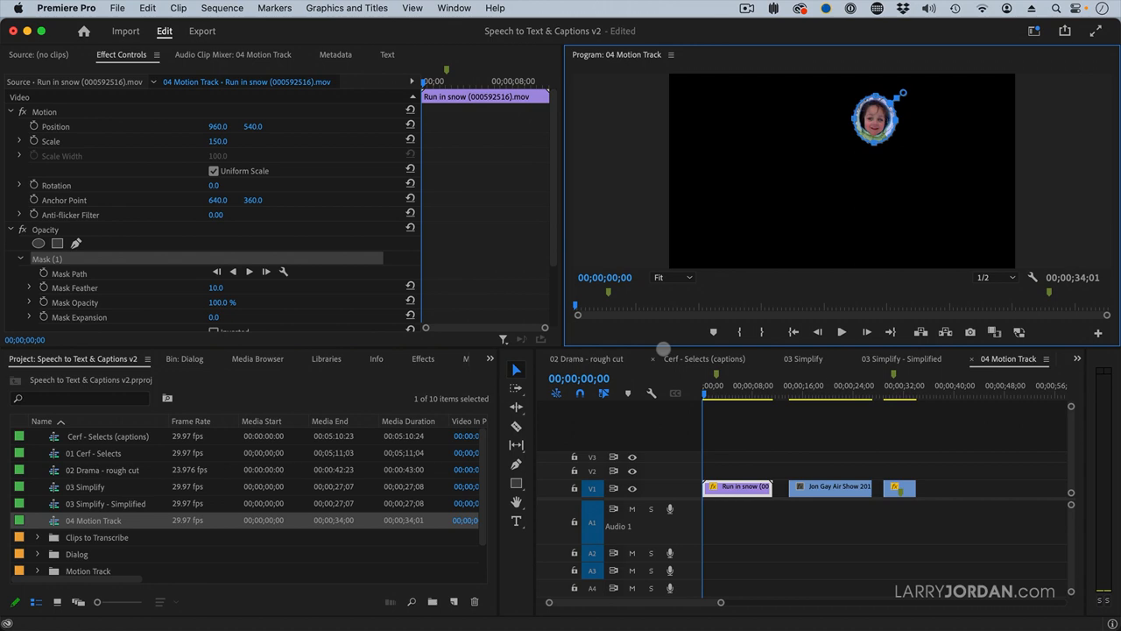
Step: Track the smaller face mask forward to 8;08
left_click(249, 270)
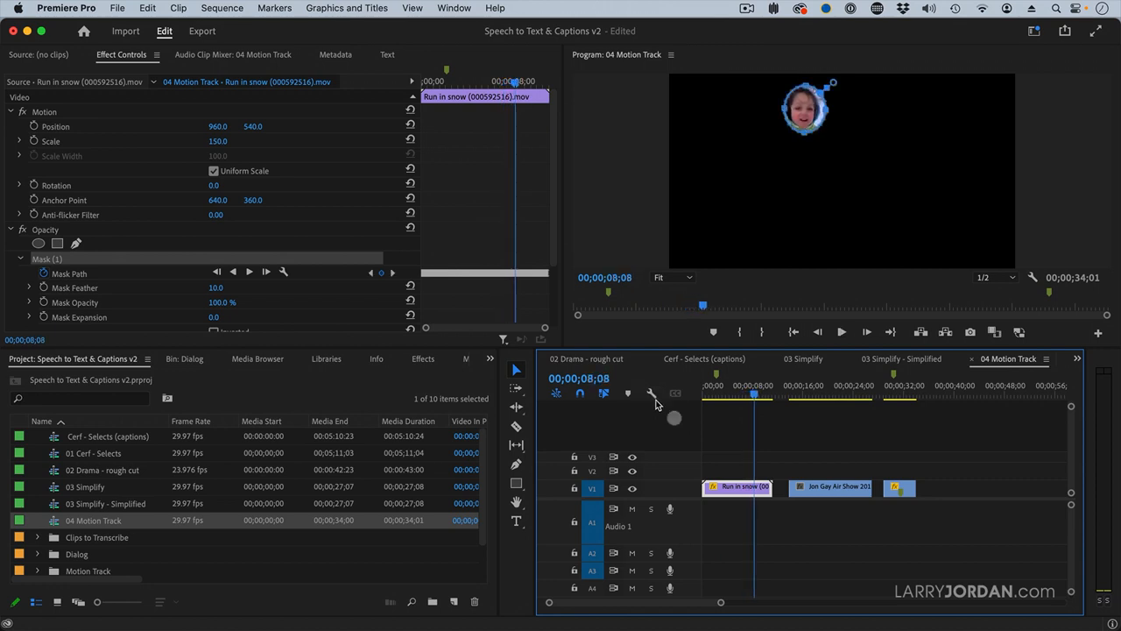
Step: Give the face mask feather 30 and expansion 93, then move into the Jon Gay Air Show clip
left_click(726, 394)
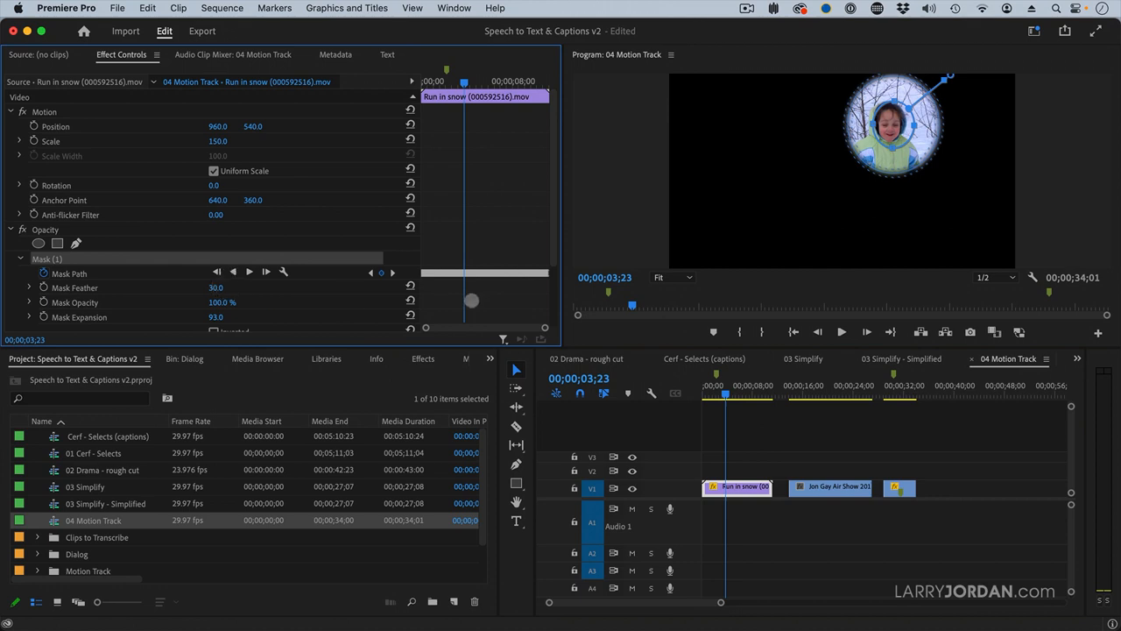
mouse_move(768, 163)
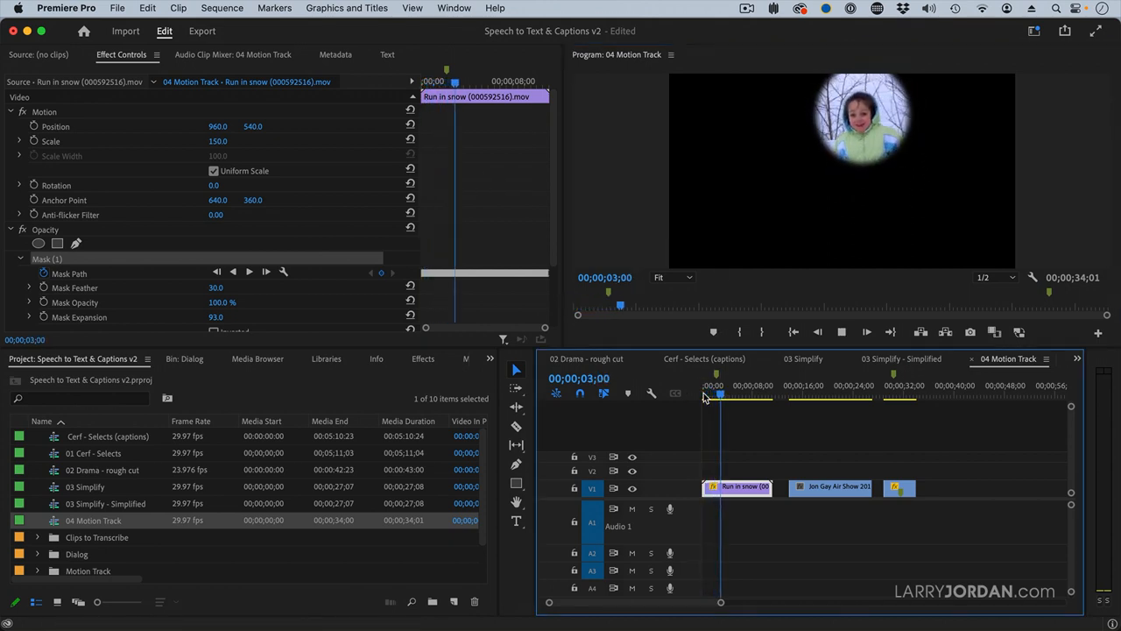
left_click(734, 385)
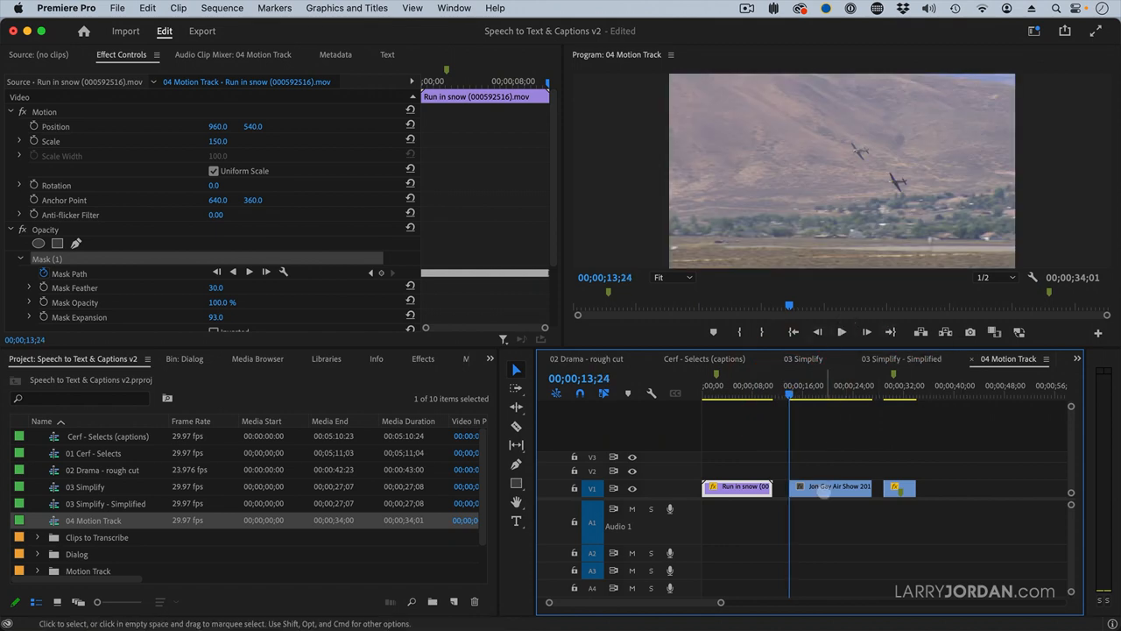
Step: Duplicate the Jon Gay Air Show clip onto V2 and mask the lower plane with an oval
left_click(829, 486)
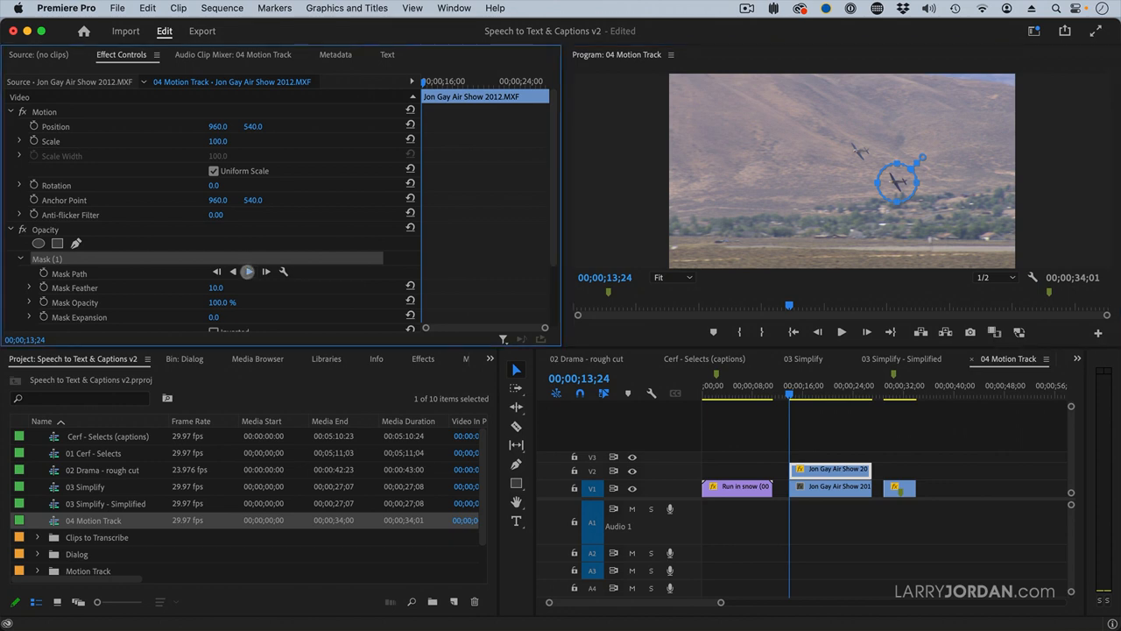
Step: Track the plane mask forward to 15;17, then move the playhead into the trade-show clip
left_click(248, 270)
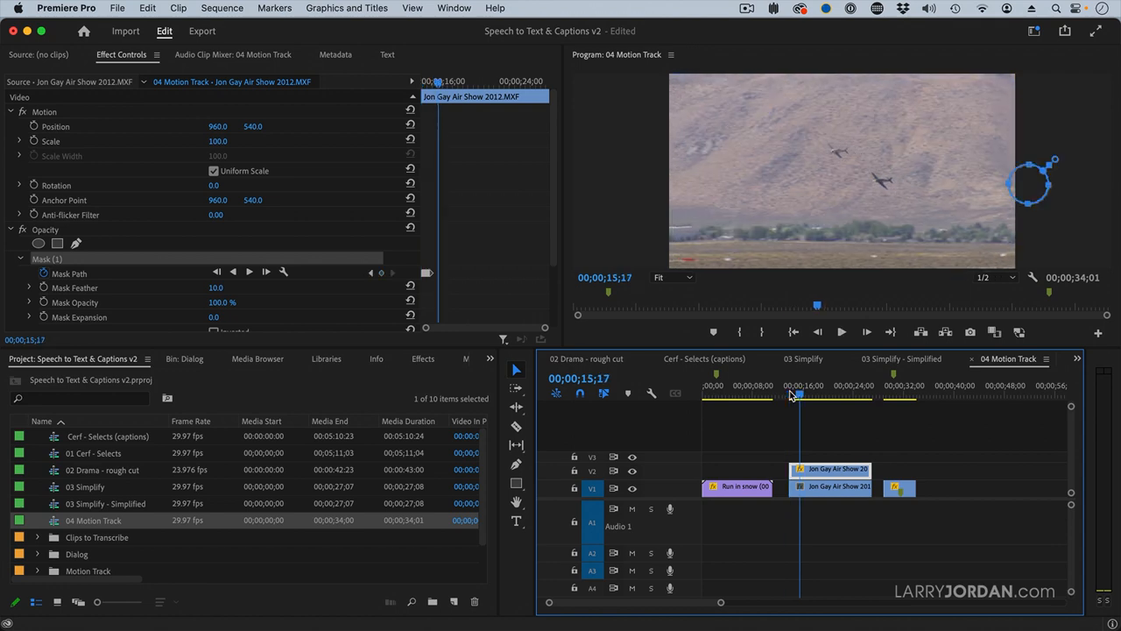
left_click(902, 387)
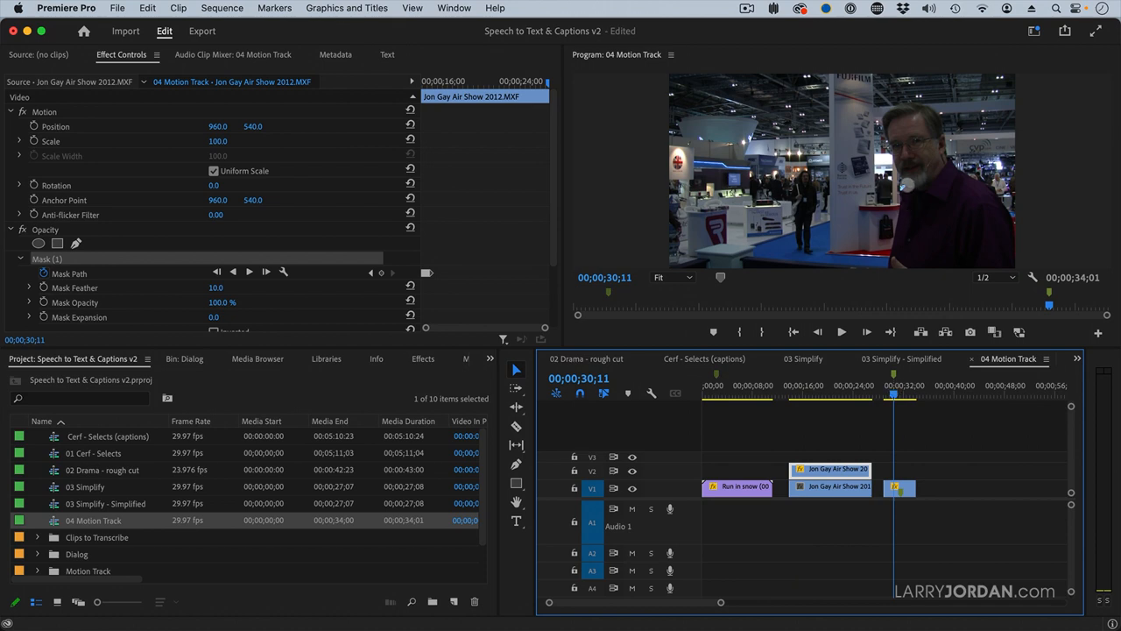
mouse_move(907, 185)
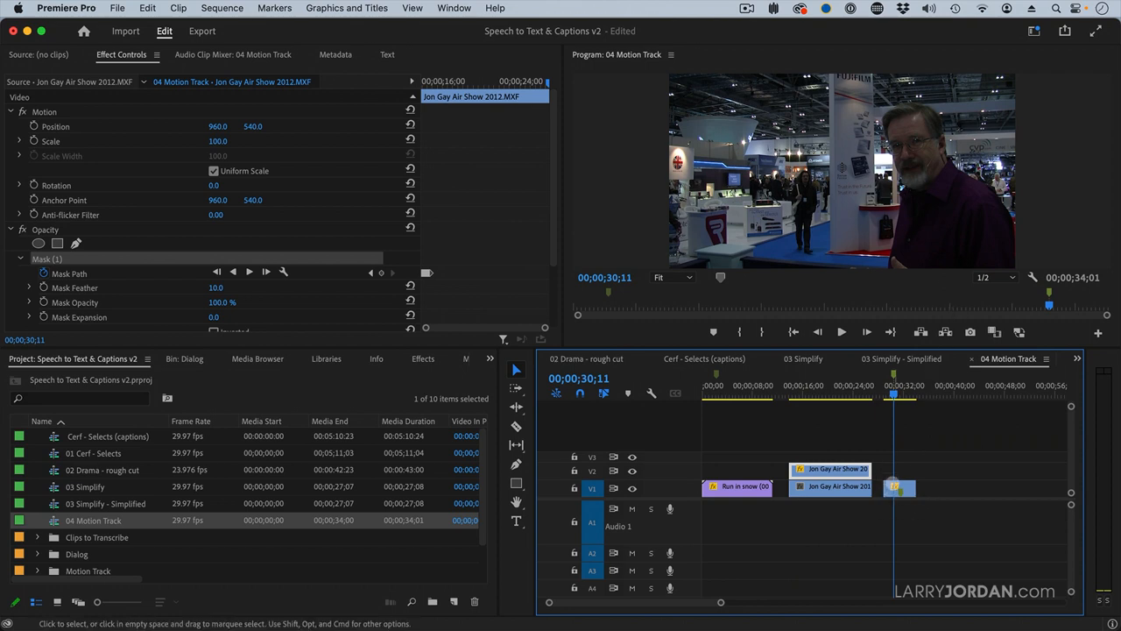
Step: Open the Workspaces menu with the BVE Larry Close clip selected
left_click(1034, 31)
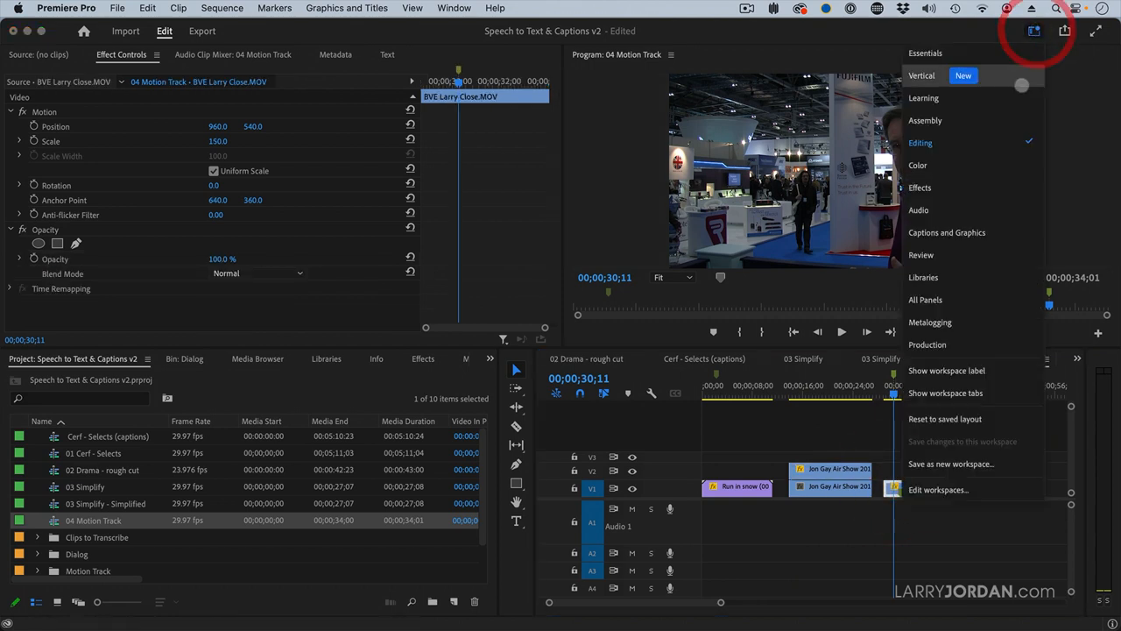
mouse_move(993, 210)
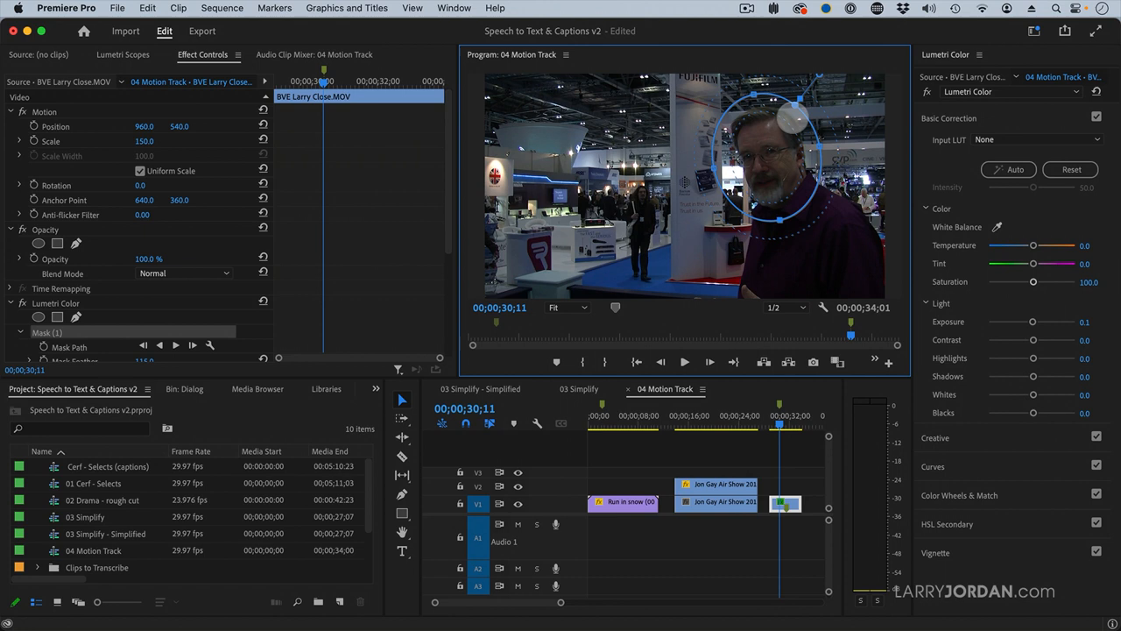
mouse_move(813, 118)
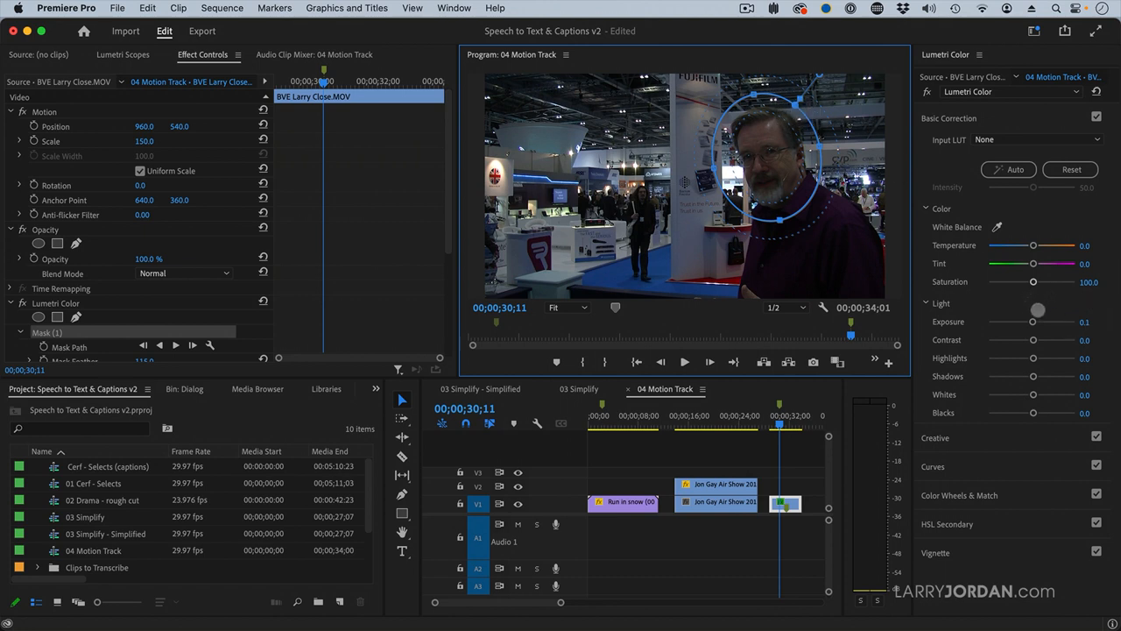
Step: Grade Larry's masked face in Lumetri: exposure 3.1, saturation 154.8, contrast -27.4, shadows -1.6
left_click_drag(1033, 322, 1055, 321)
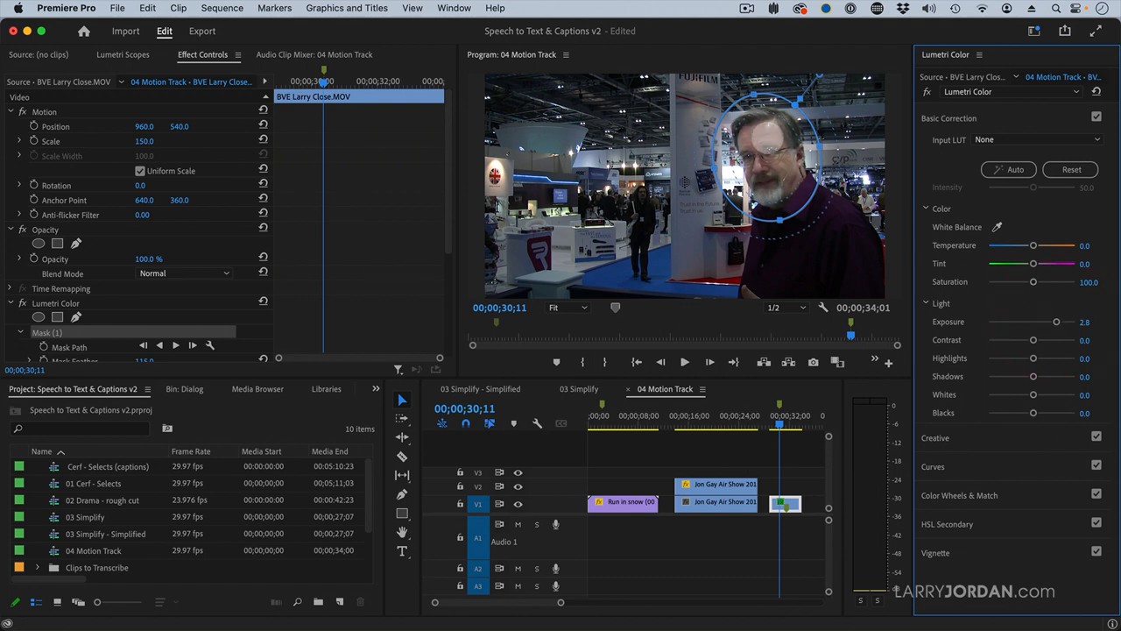
left_click_drag(1033, 281, 1037, 281)
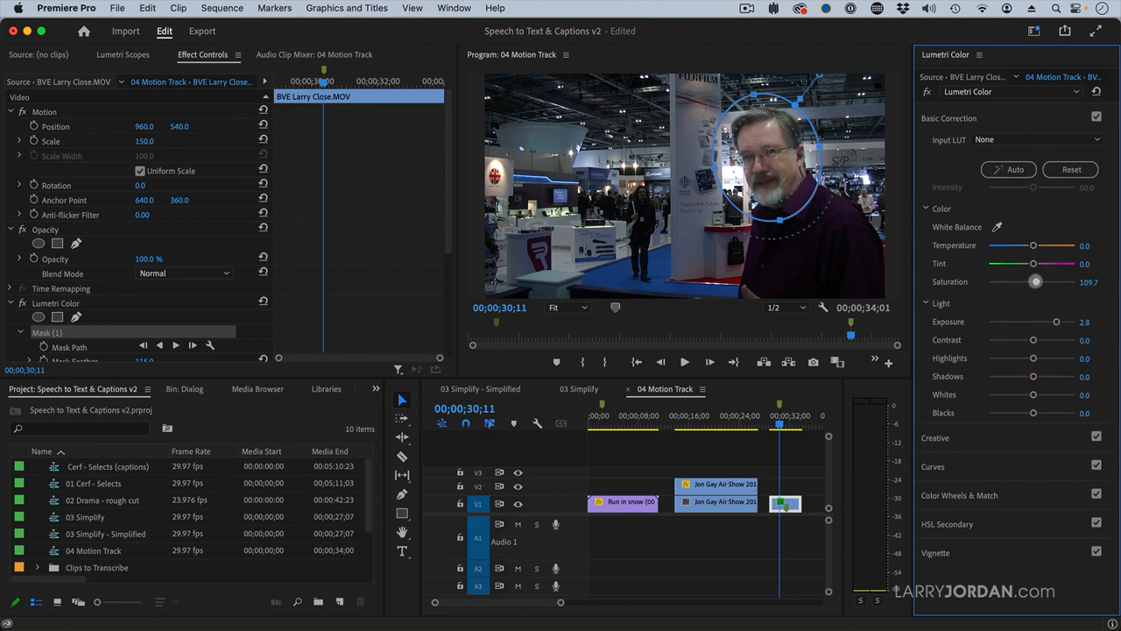
left_click_drag(1037, 282, 1054, 281)
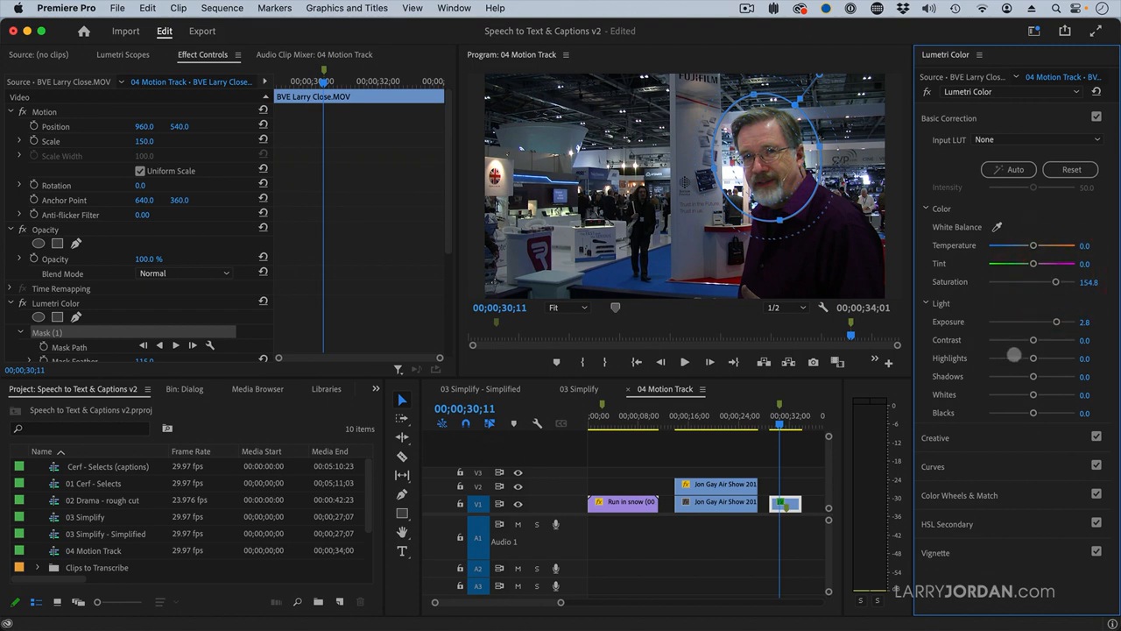
left_click_drag(1033, 340, 1027, 340)
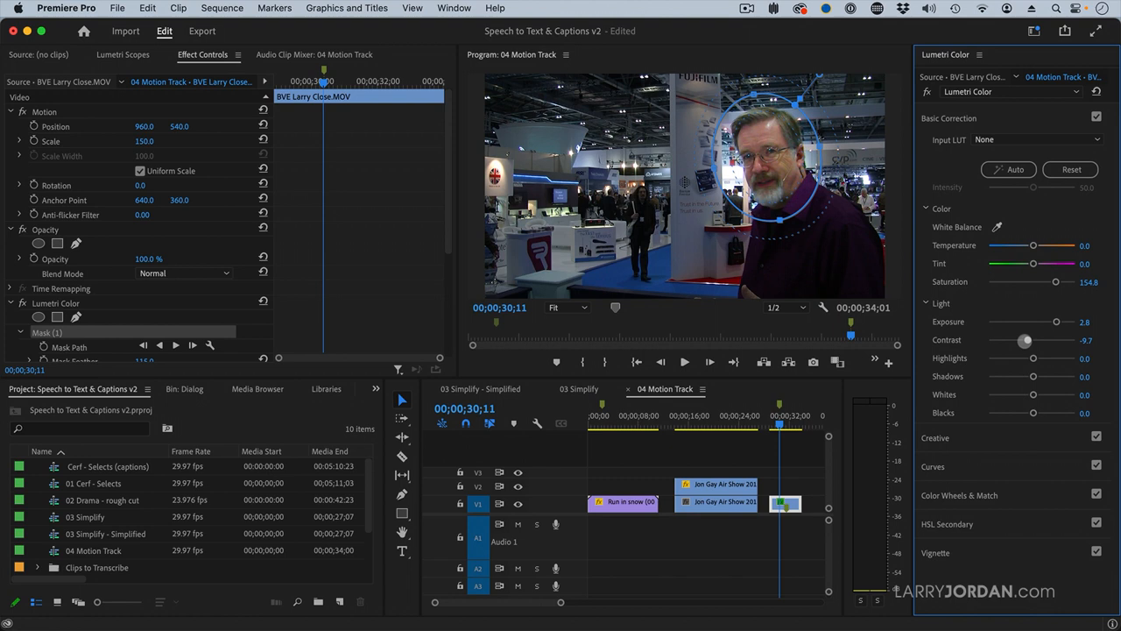
left_click_drag(1027, 340, 1023, 340)
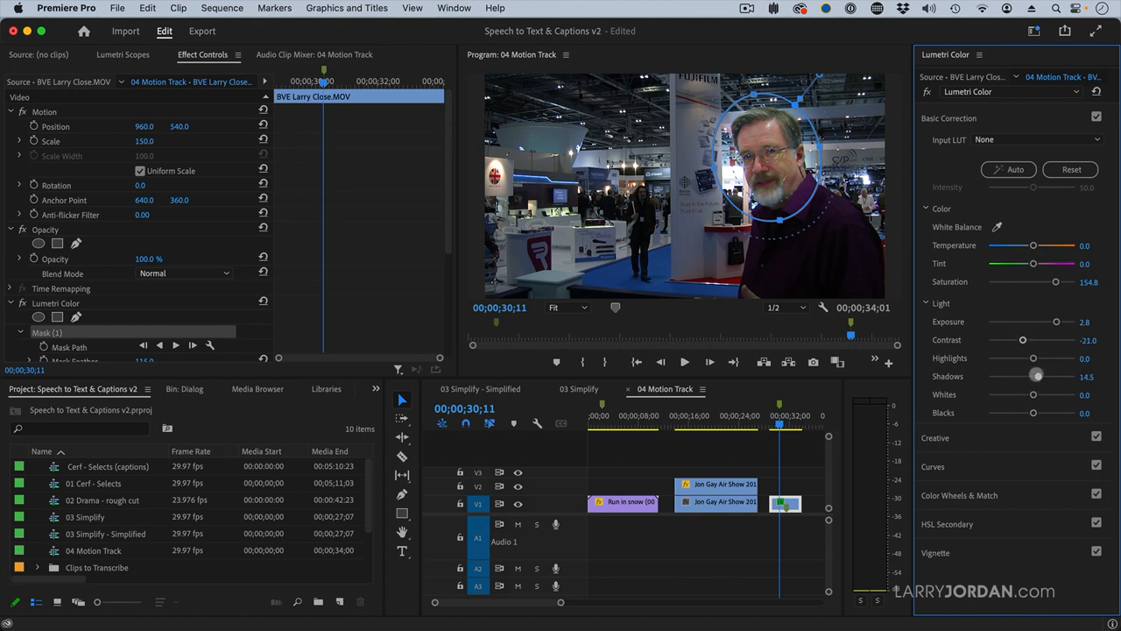
left_click_drag(1037, 376, 1033, 376)
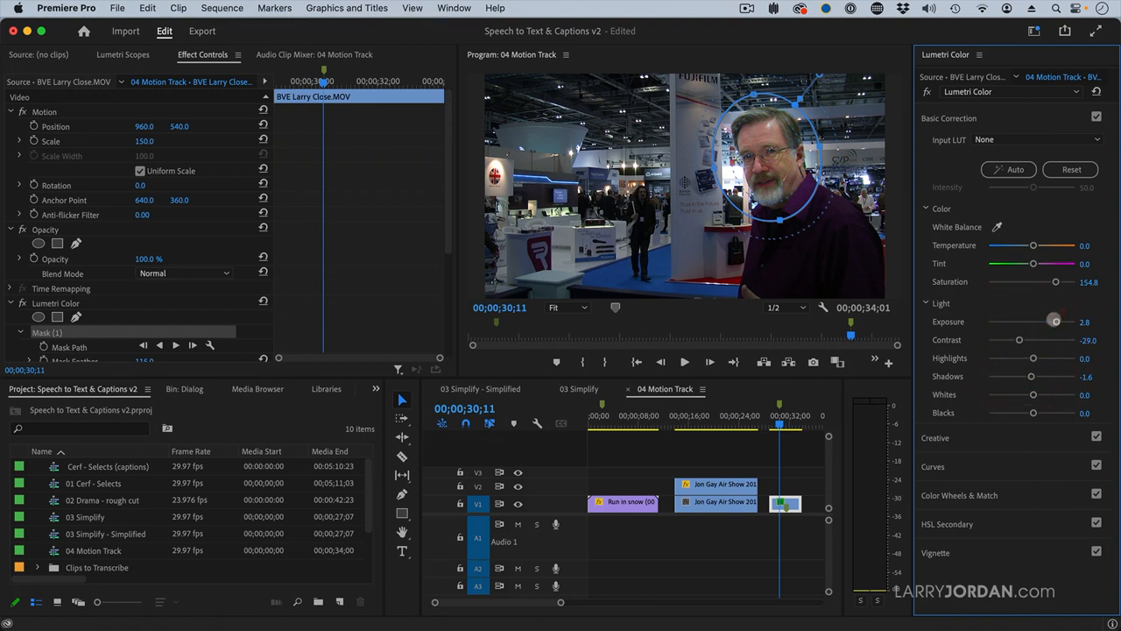
left_click_drag(1055, 321, 1057, 321)
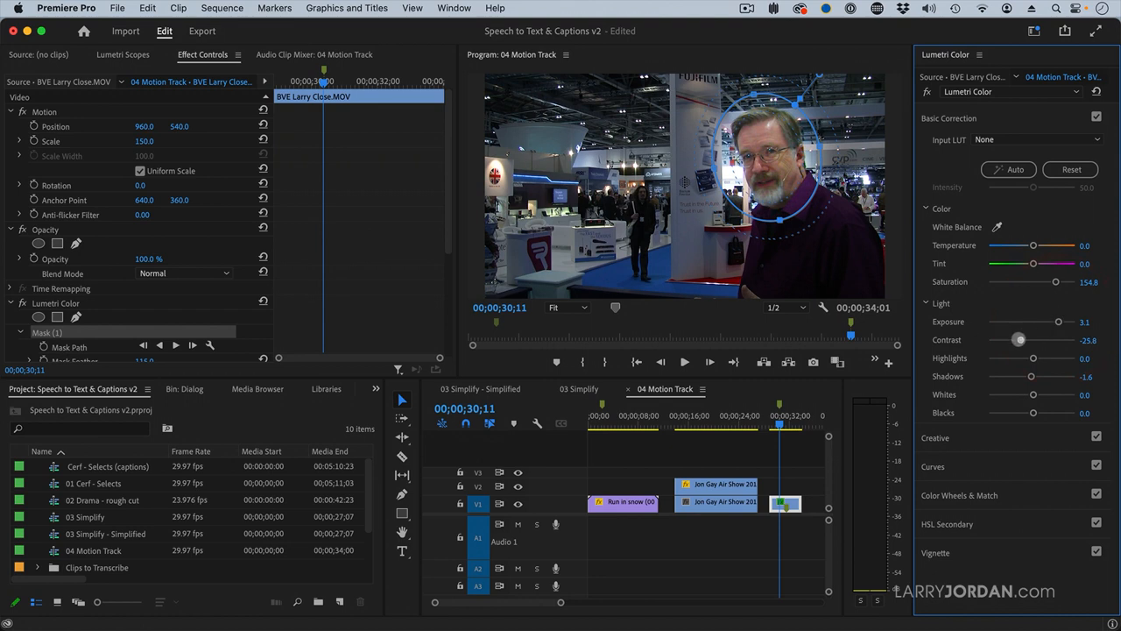
left_click_drag(1018, 340, 1019, 340)
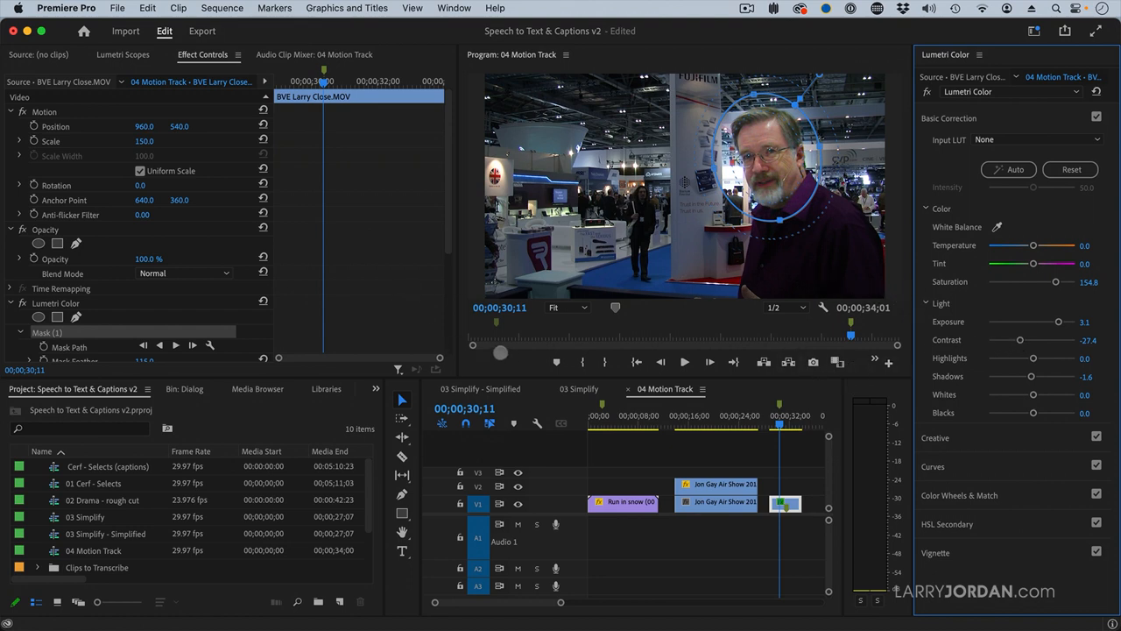
scroll("down", 3)
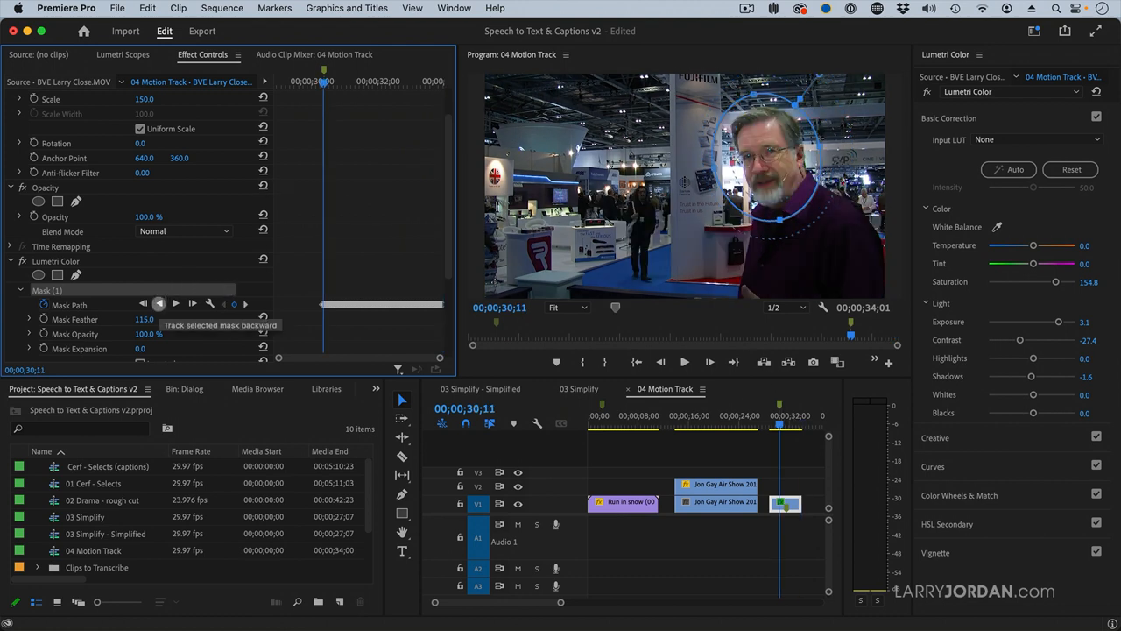
Step: Track Mask (1) backward to 00;00;28;26, then retrack to raise the keyframe-deletion warning
left_click(158, 303)
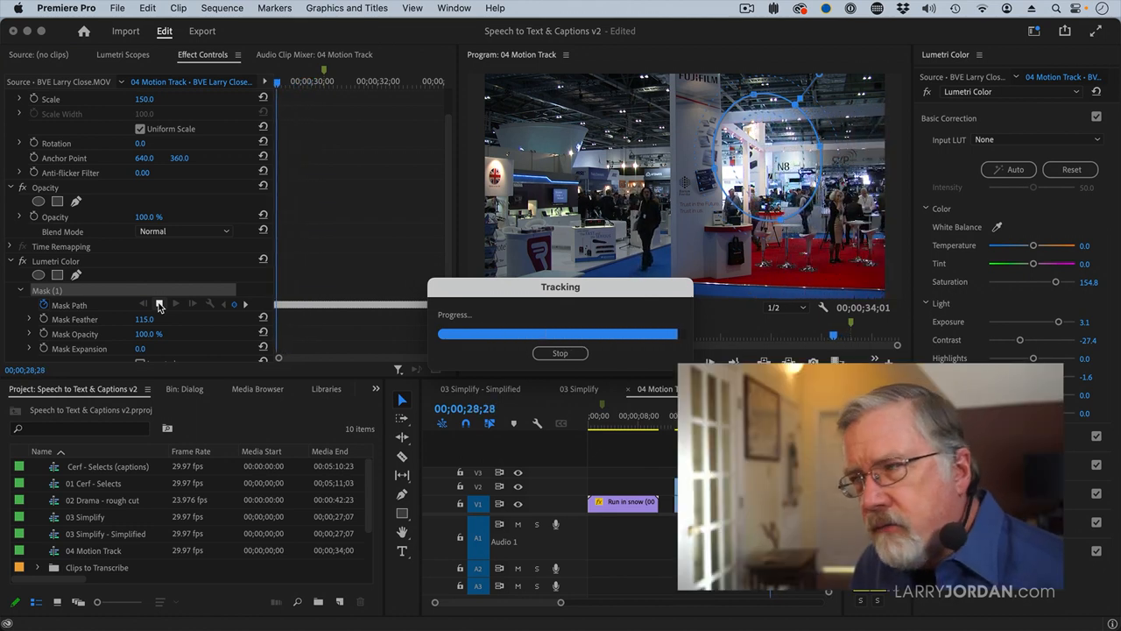
left_click(560, 352)
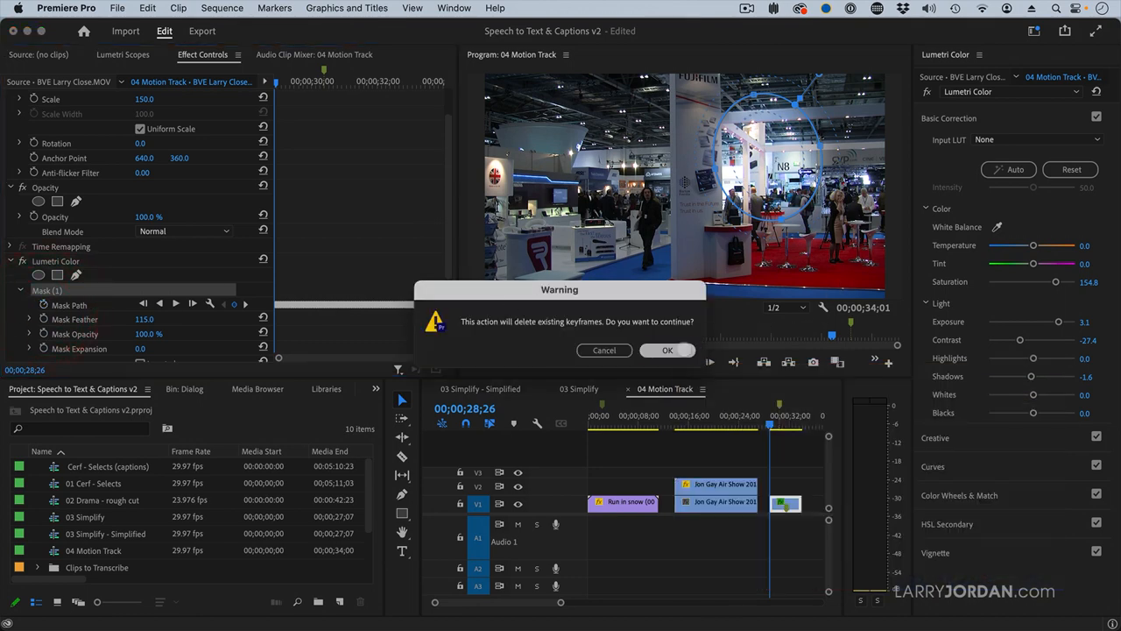
Step: Confirm deleting the mask keyframes, deselect the timeline, and glance at Export before returning to Edit
left_click(667, 350)
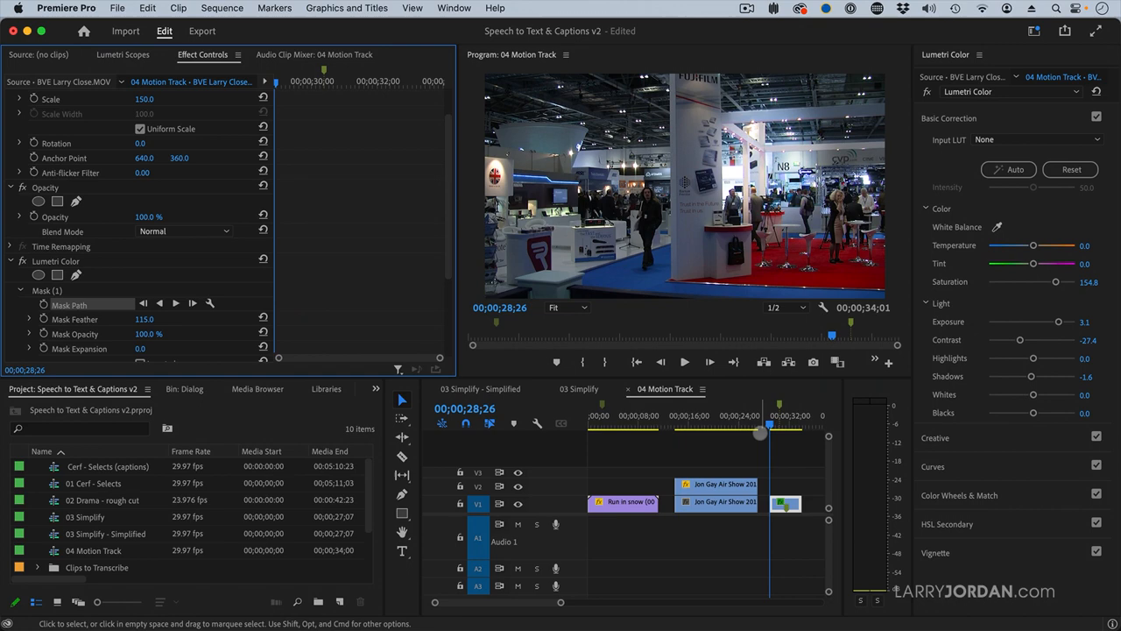
left_click(769, 429)
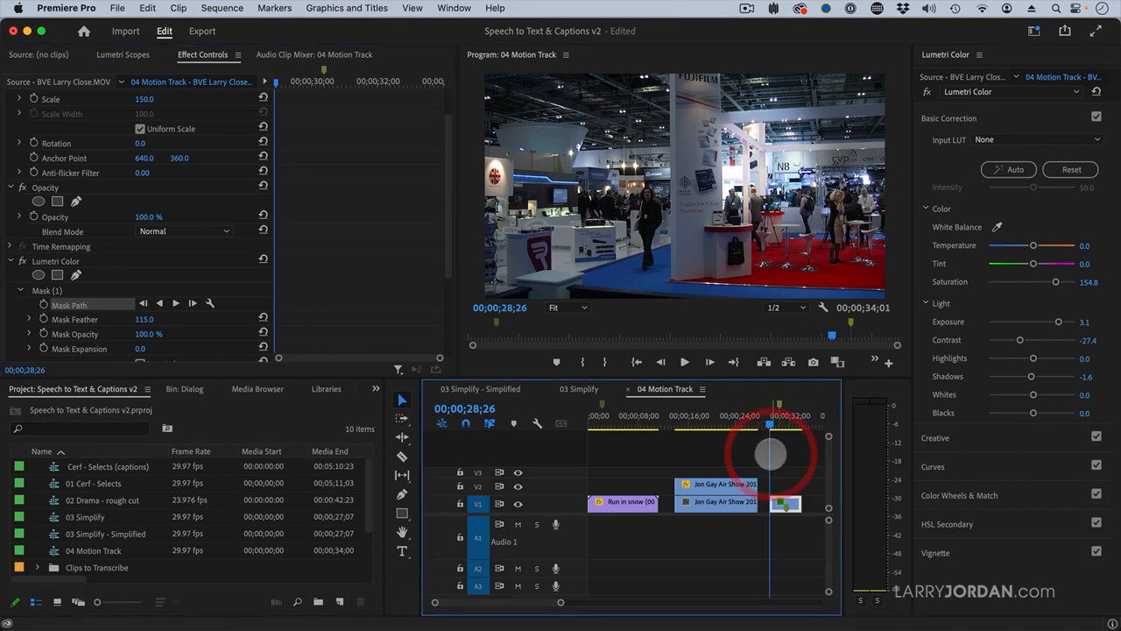
left_click(201, 30)
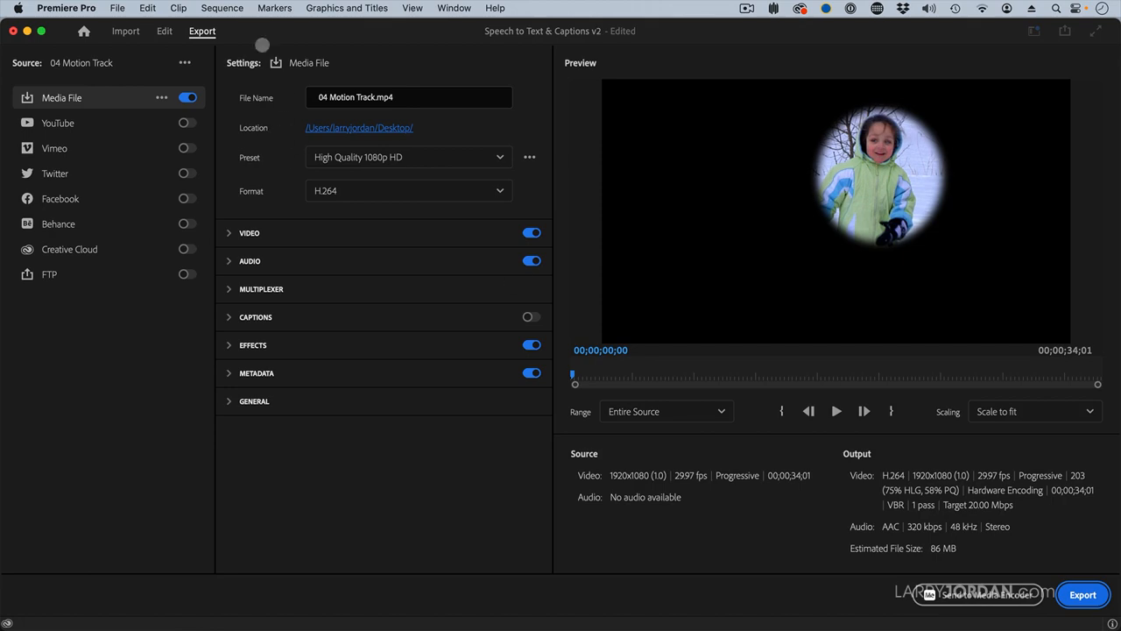
left_click(163, 31)
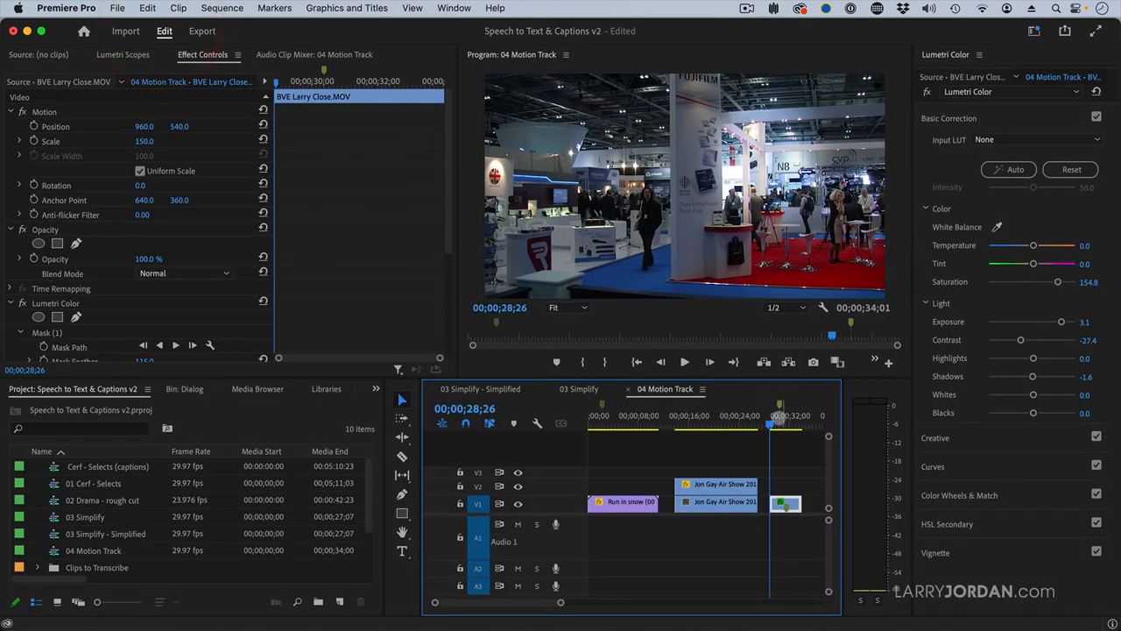
Step: At 00;00;30;15, select Mask (1) and add a Mask Path keyframe
left_click(779, 416)
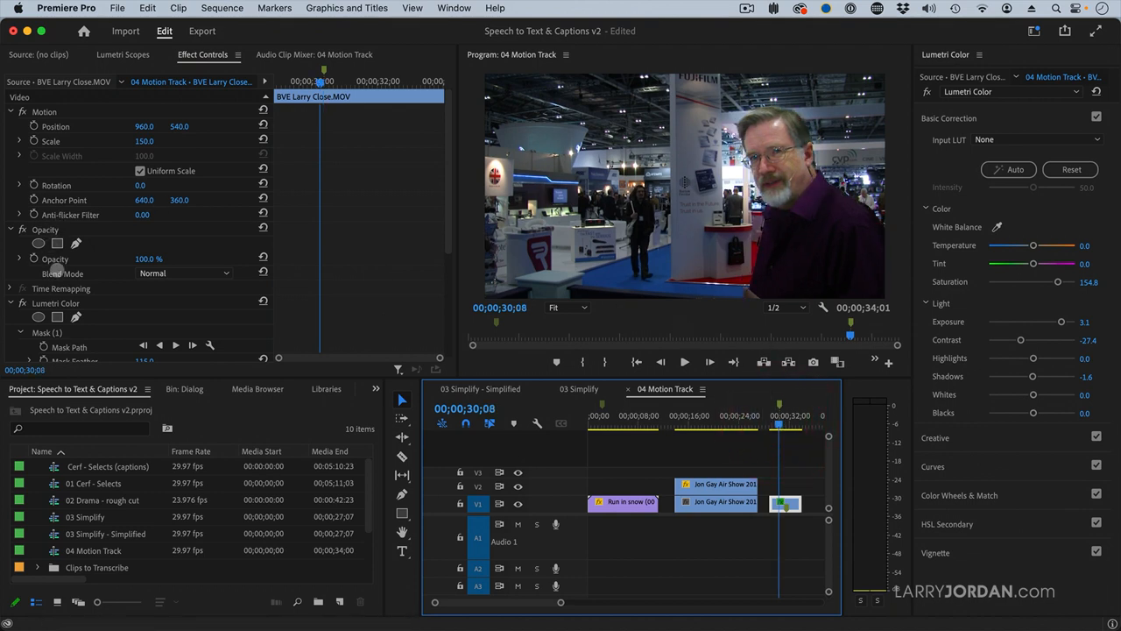
left_click(46, 332)
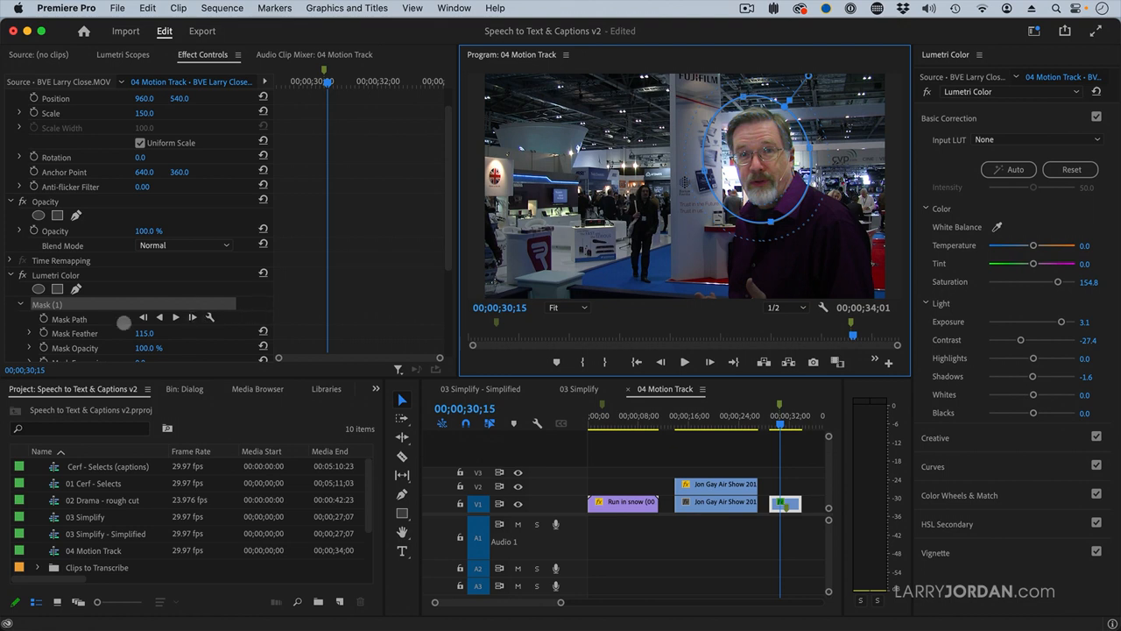
left_click(69, 319)
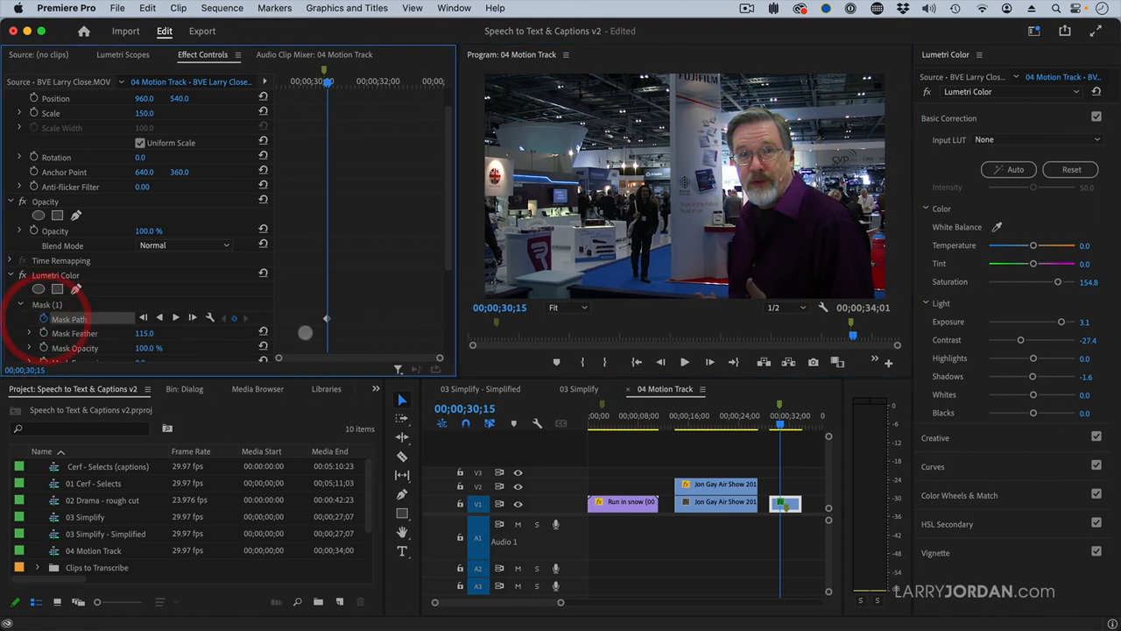